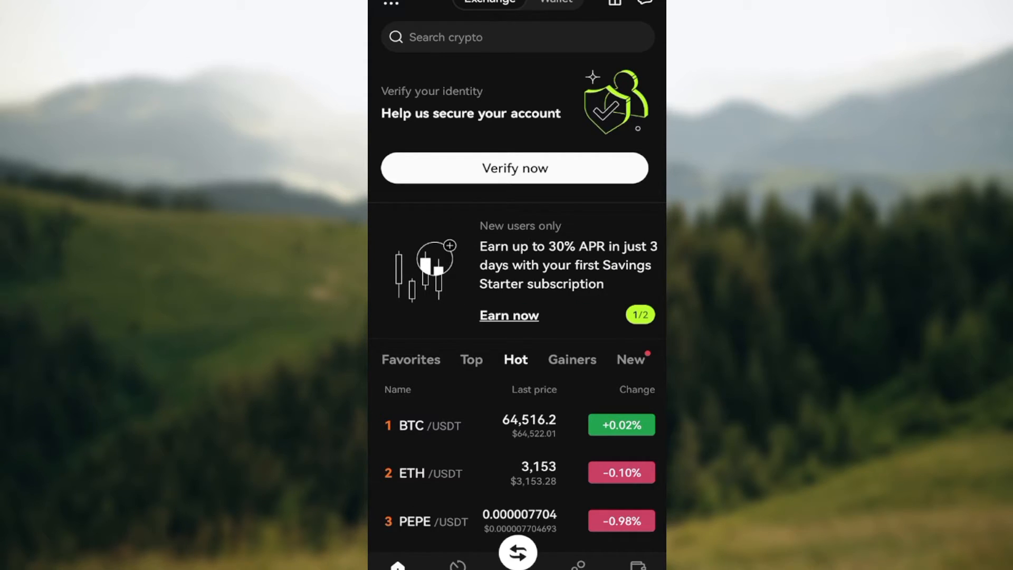
# Step: Scroll the account menu down to the Trade and Grow sections
pyautogui.hscroll(-3)
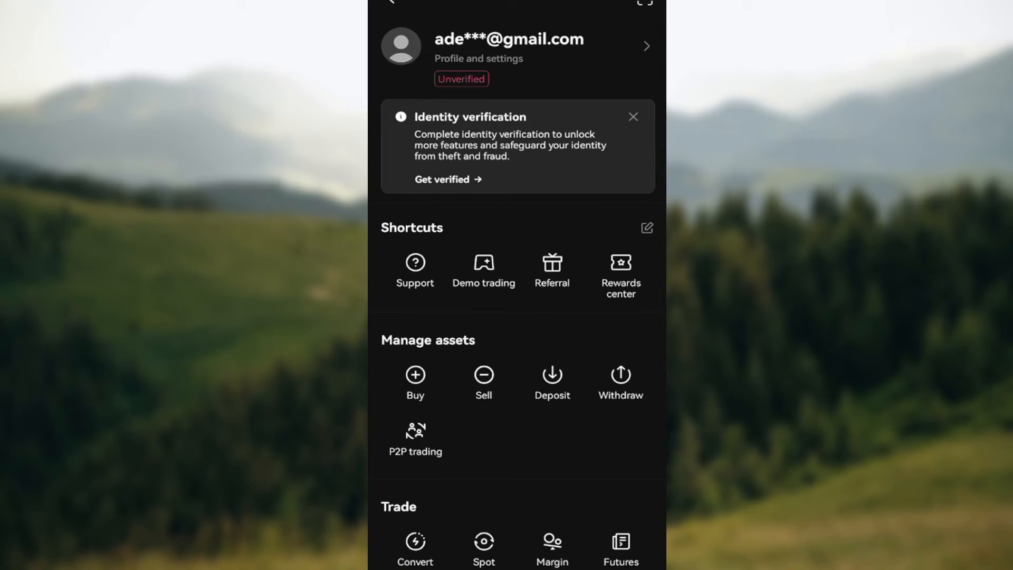
pyautogui.scroll(-3)
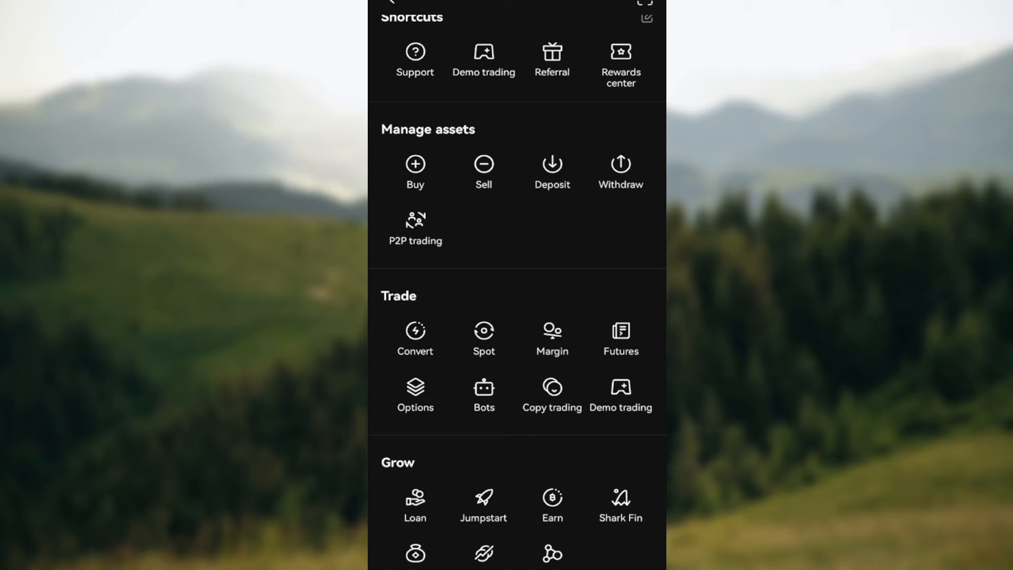
# Step: Select Demo trading from the menu's Trade section
pyautogui.click(483, 62)
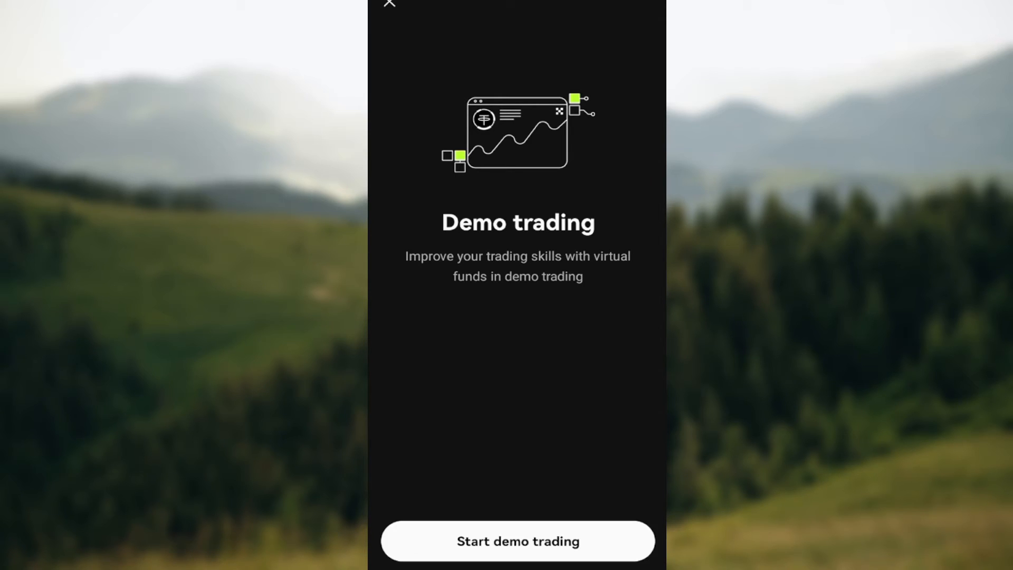
# Step: Start demo trading with virtual funds from the intro screen
pyautogui.click(517, 541)
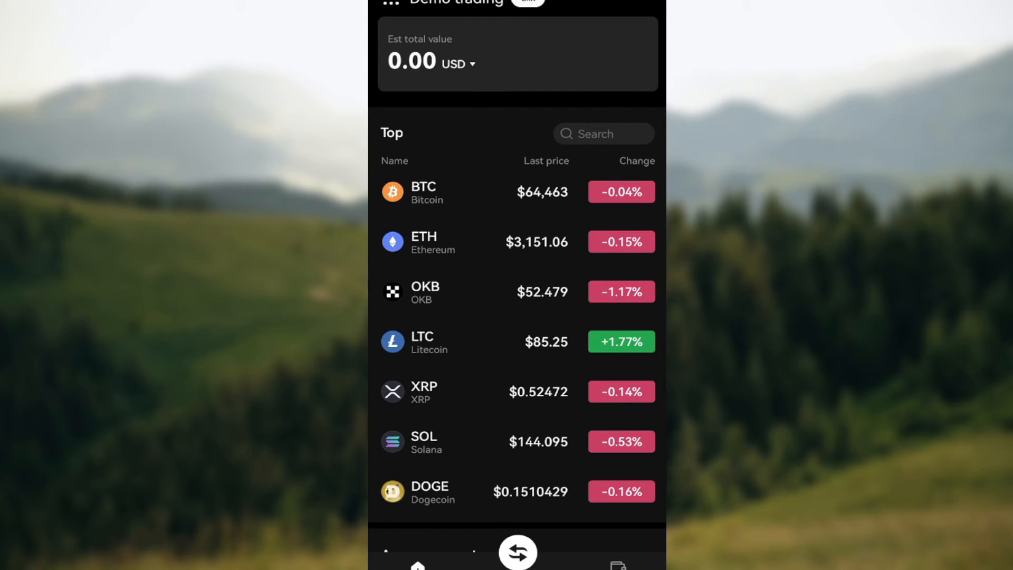
# Step: Open the BTC/USDT spot trade screen and select the Total (USDT) field
pyautogui.click(517, 552)
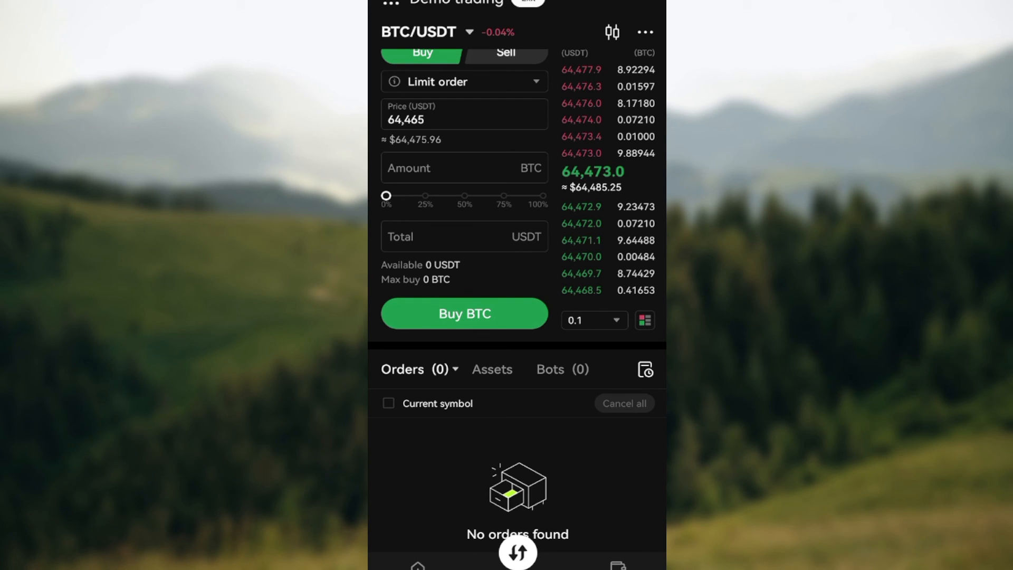
pyautogui.scroll(-3)
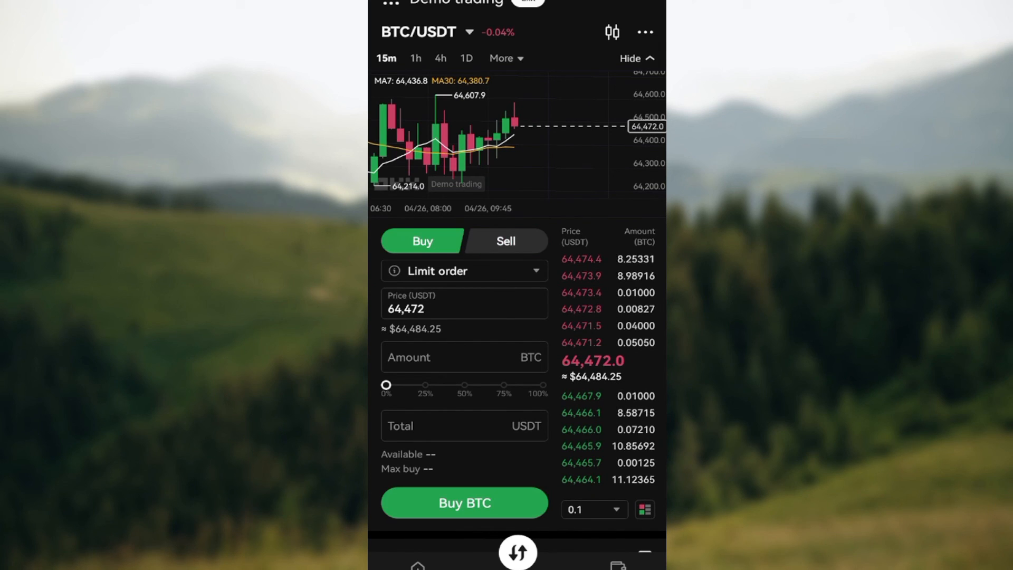
pyautogui.click(464, 425)
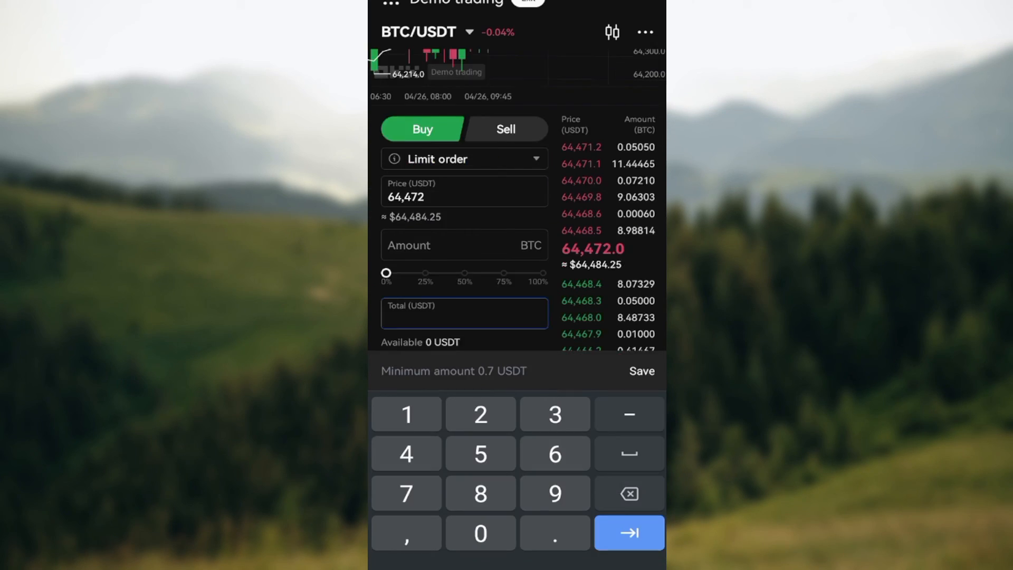